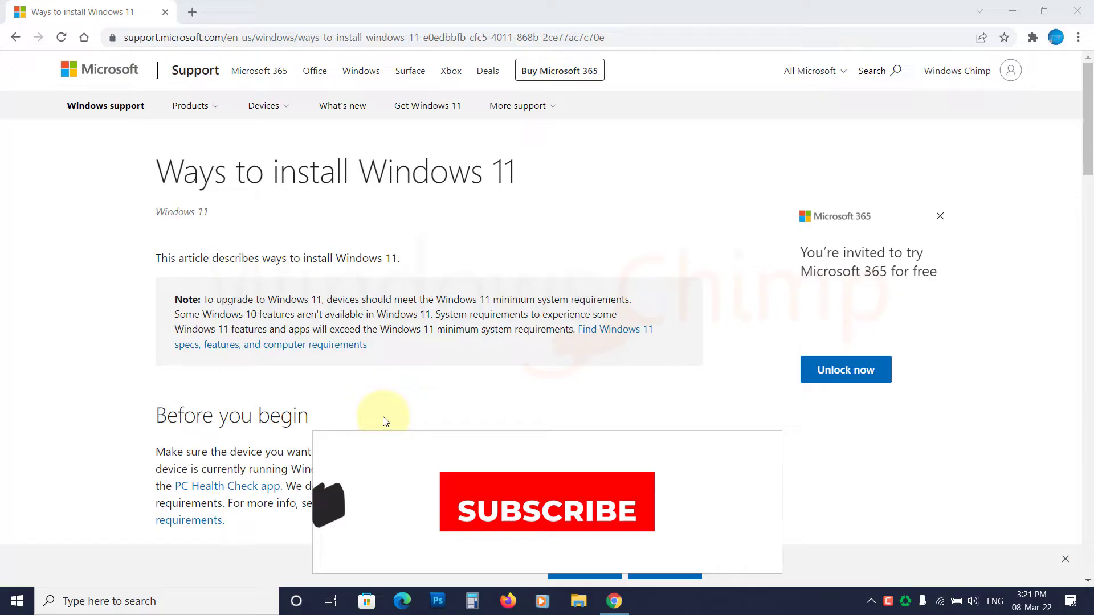
Scroll the 'Ways to install Windows 11' article down to the Warning box's registry instructions
scroll("down", 3)
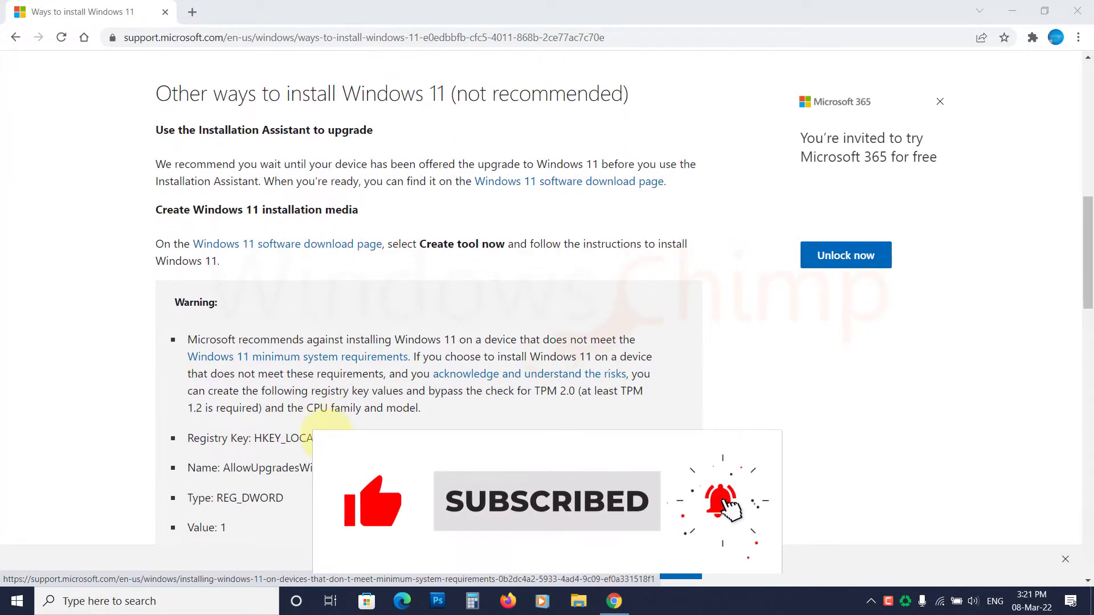
scroll("down", 3)
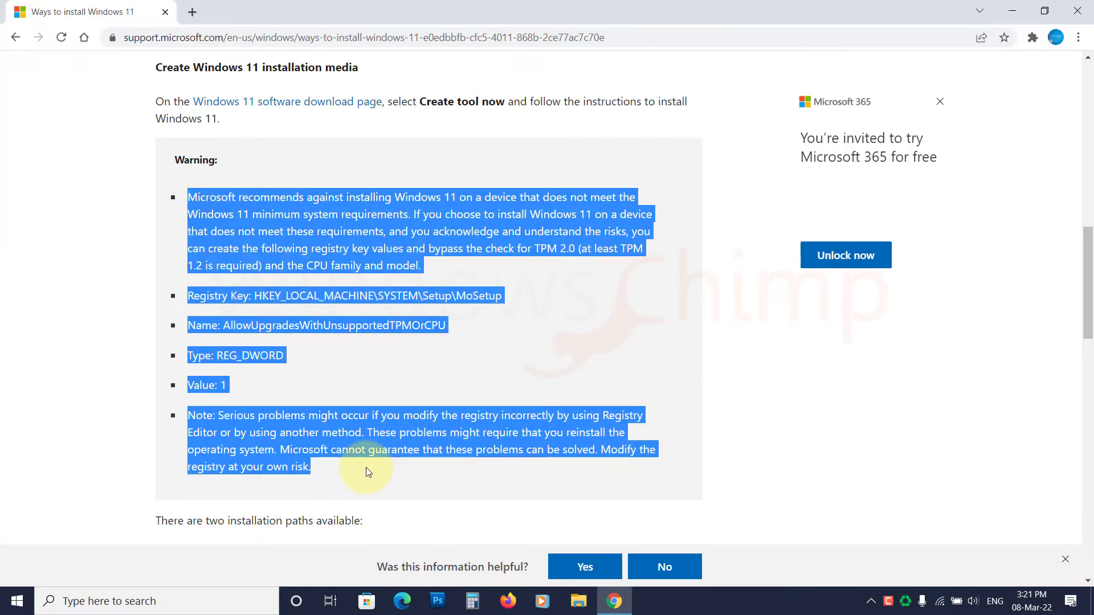
left_click(268, 203)
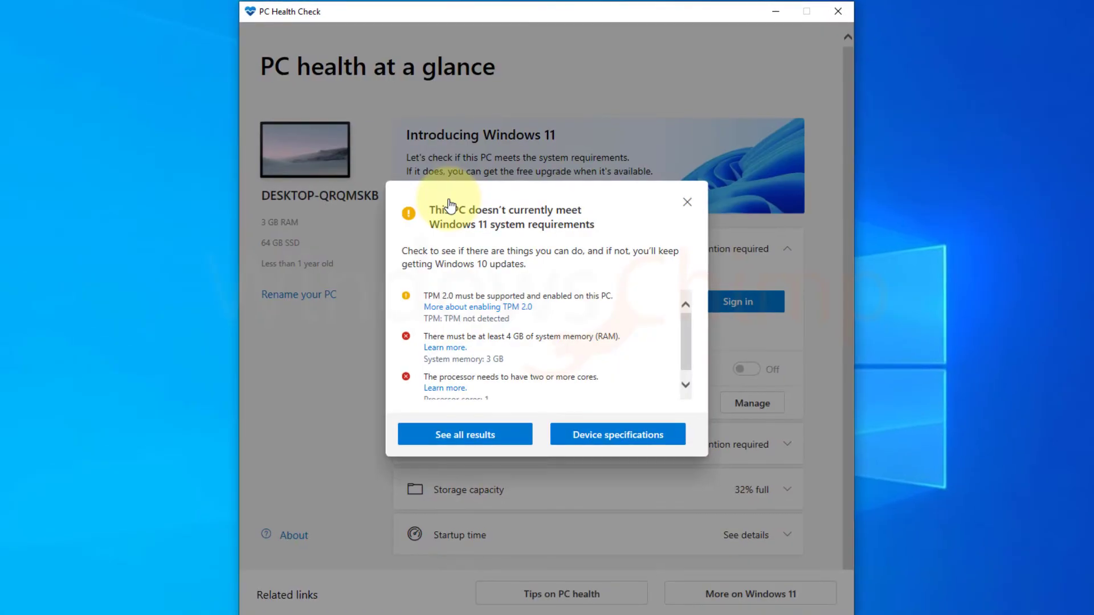
scroll("down", 3)
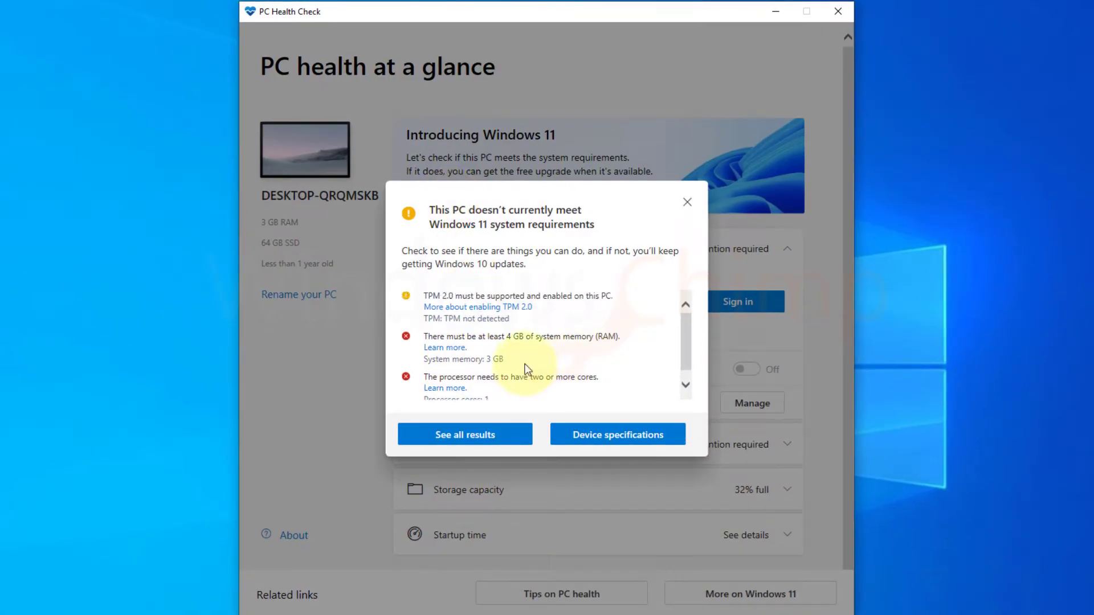
mouse_move(581, 378)
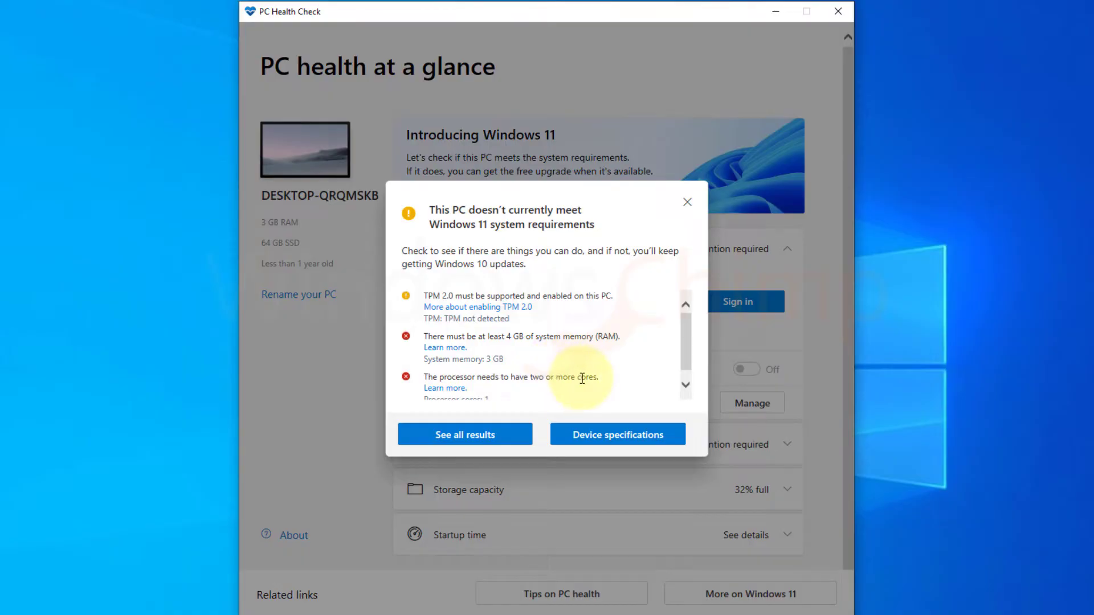
mouse_move(571, 375)
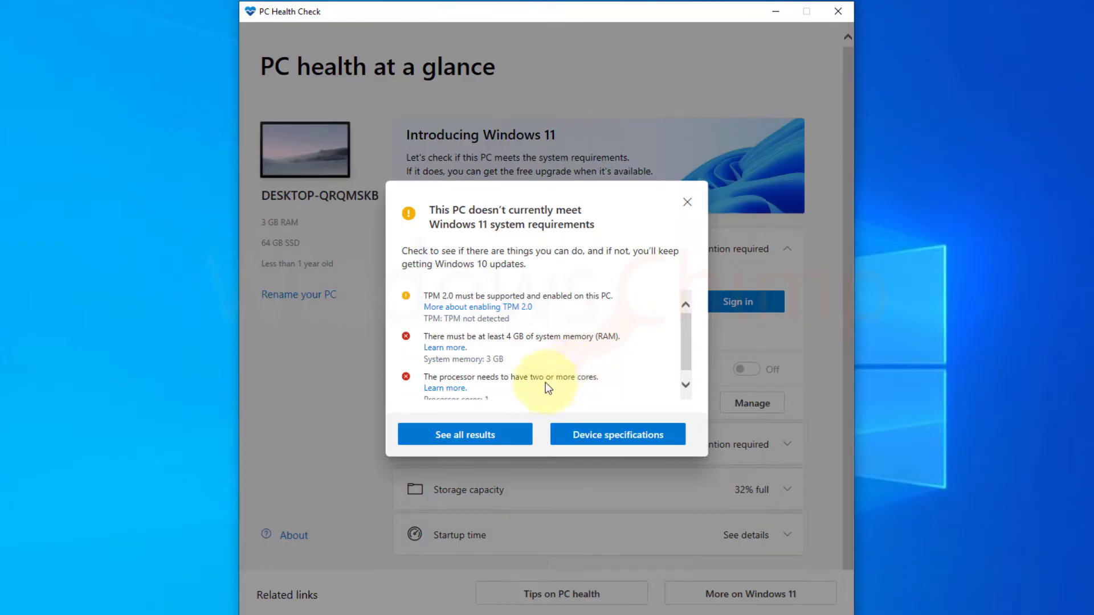
scroll("down", 3)
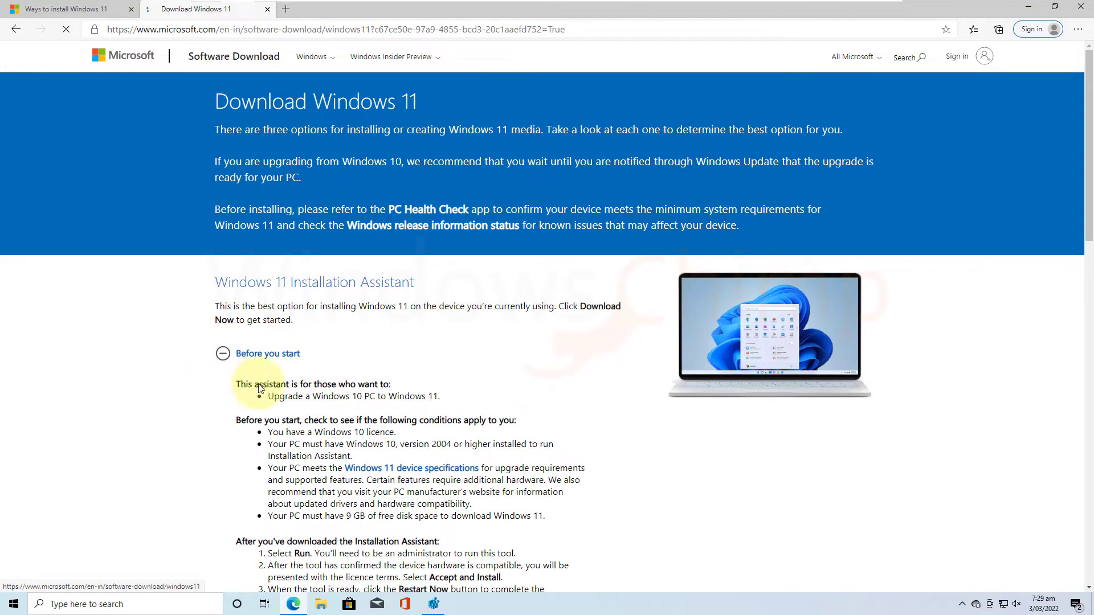
Request the Windows 11 multi-edition ISO, confirm English, and start the 64-bit download
scroll("down", 3)
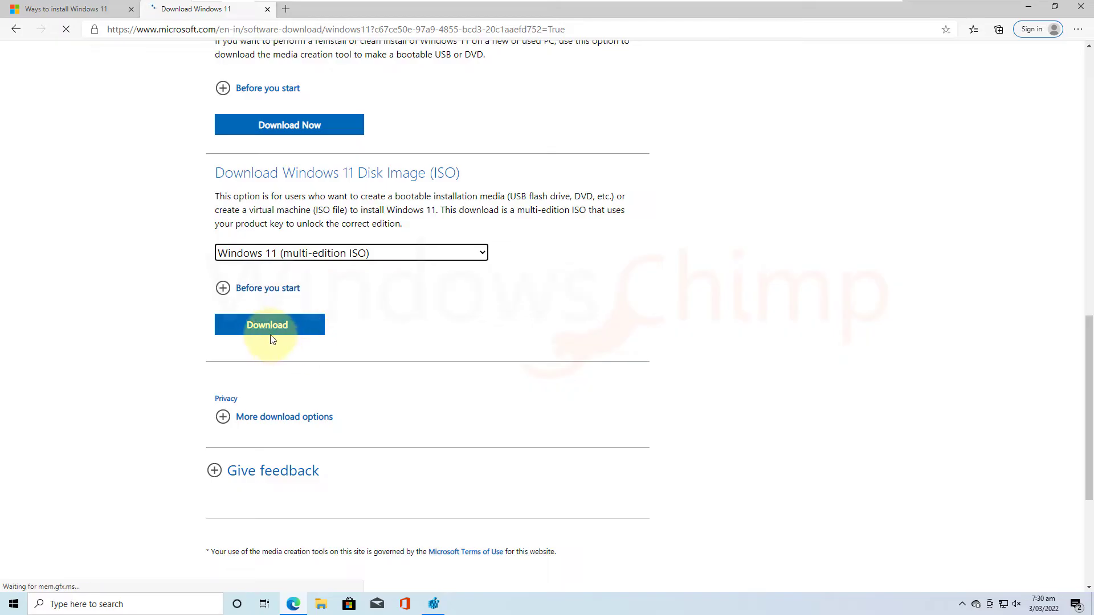
left_click(269, 324)
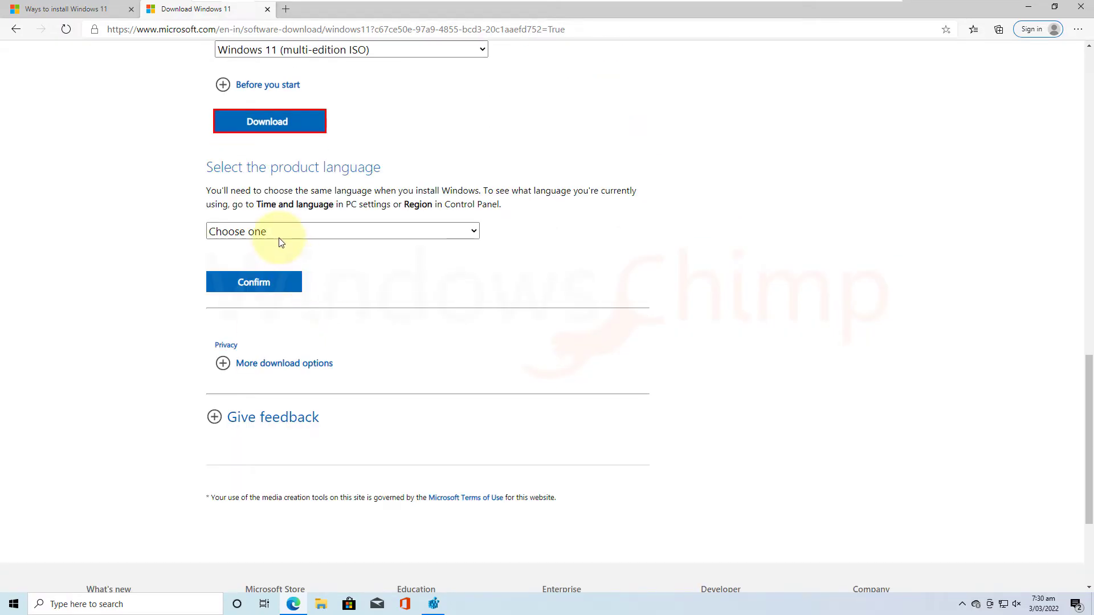
left_click(341, 231)
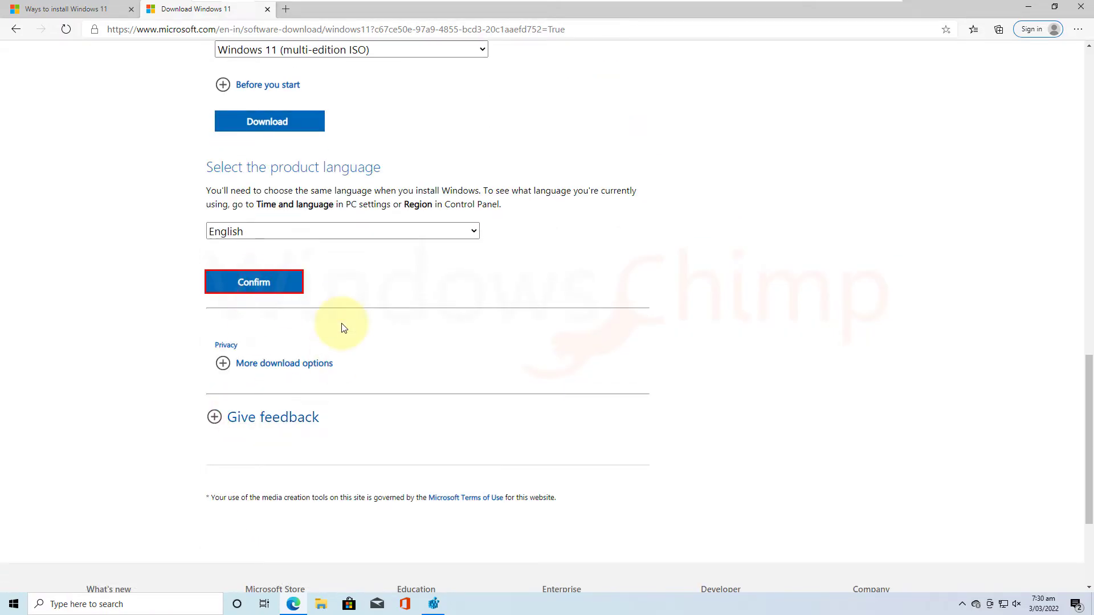
left_click(253, 282)
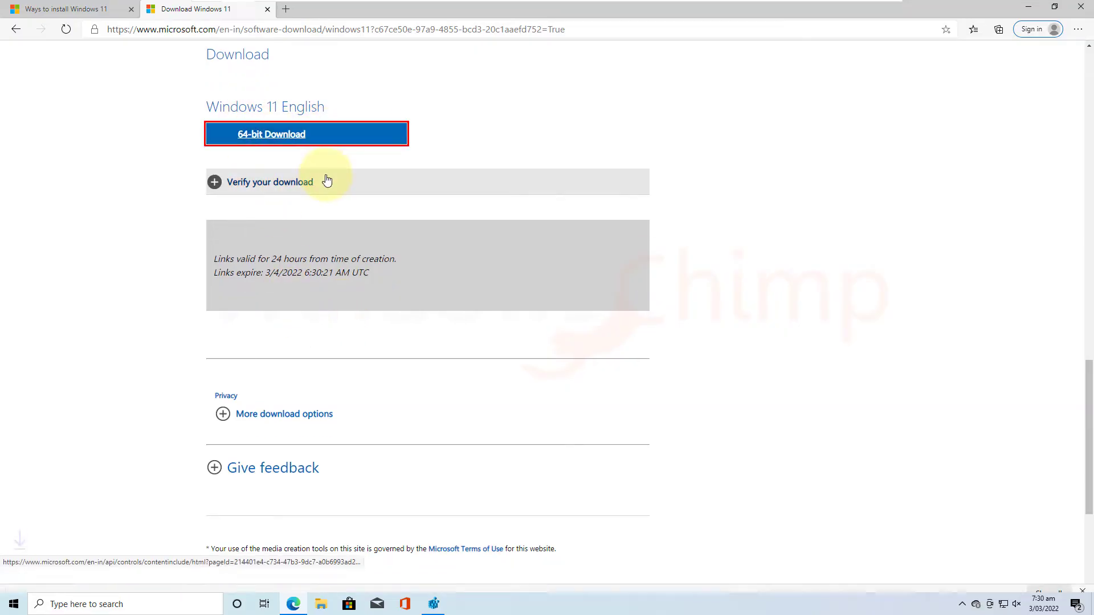
left_click(306, 133)
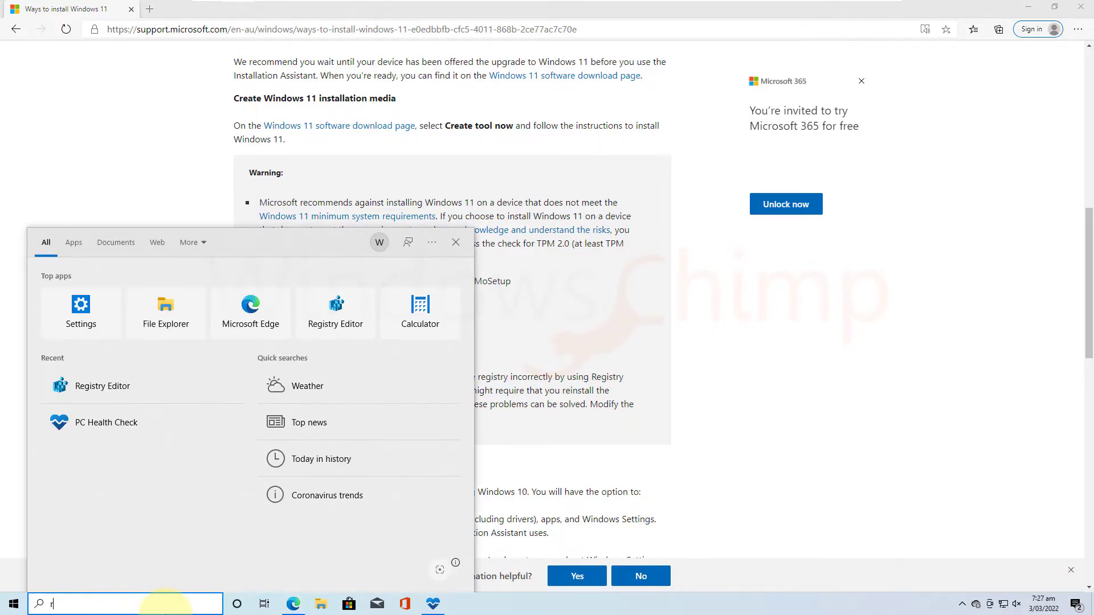
Search for regedit and launch Registry Editor from the results
type("egedit")
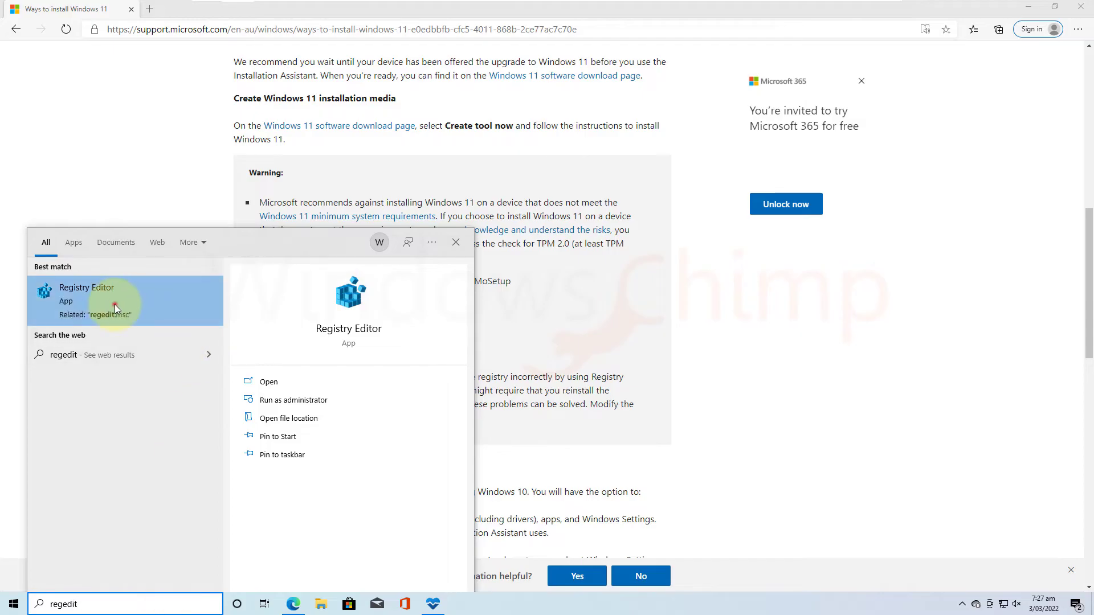
left_click(87, 287)
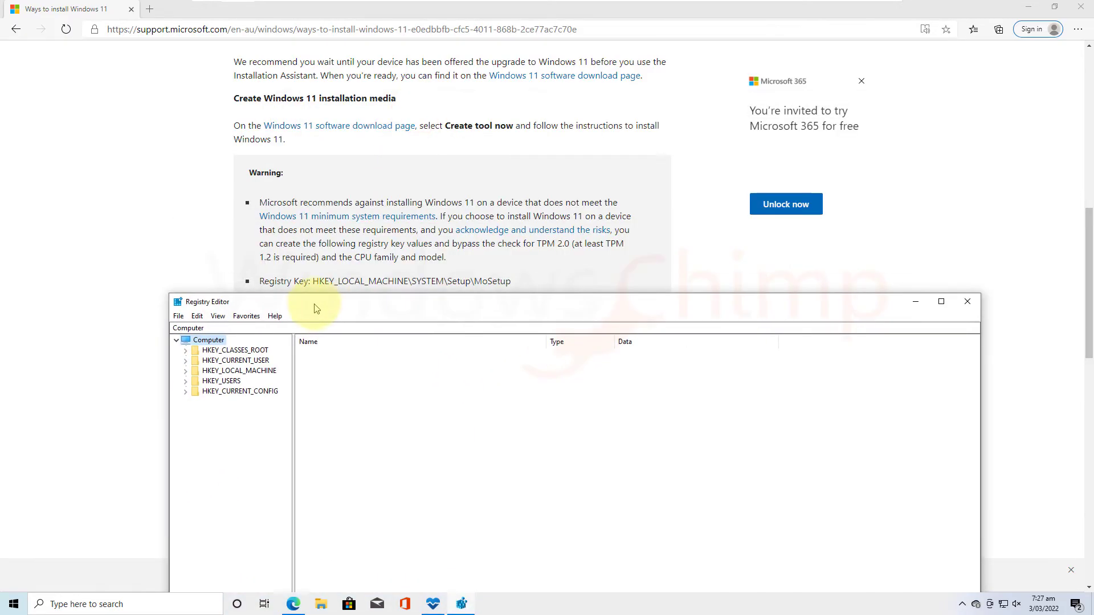
Expand HKEY_LOCAL_MACHINE, SYSTEM and Setup, then select the MoSetup key
left_click(185, 371)
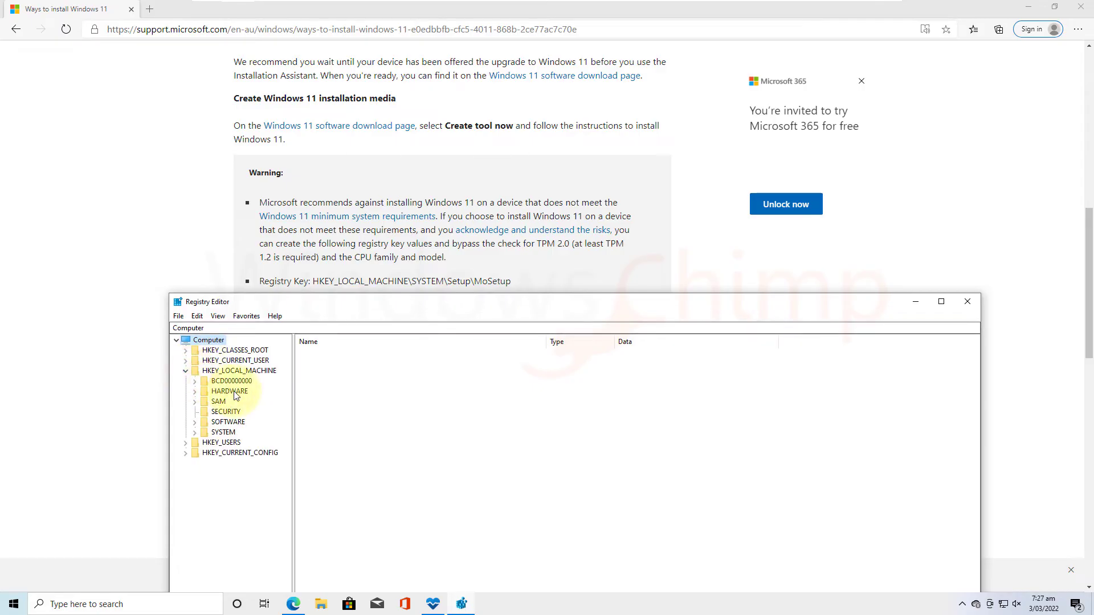
left_click(195, 431)
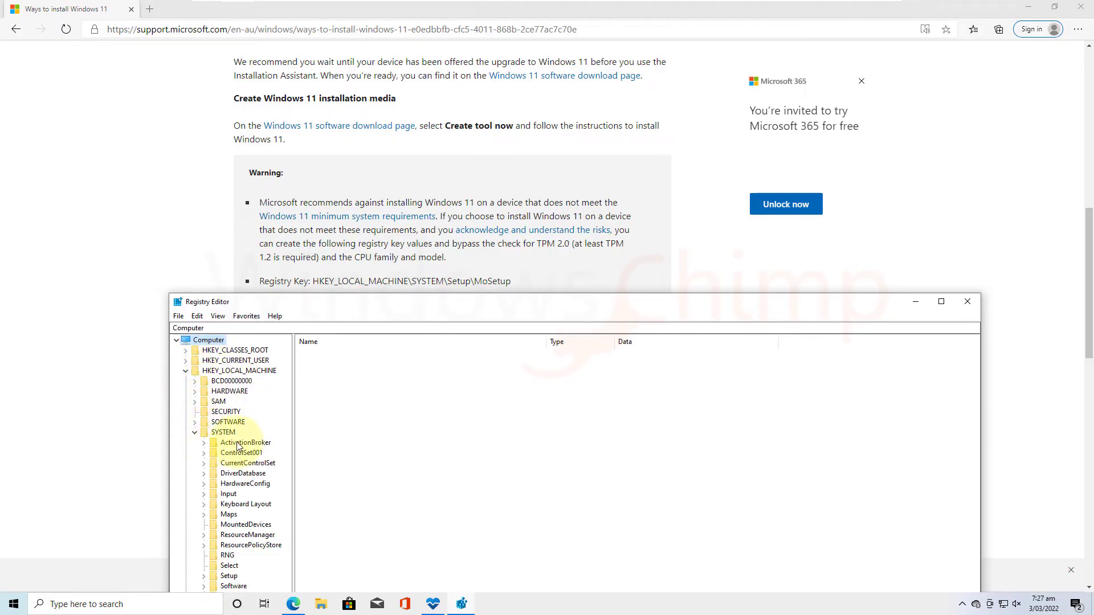
left_click(229, 576)
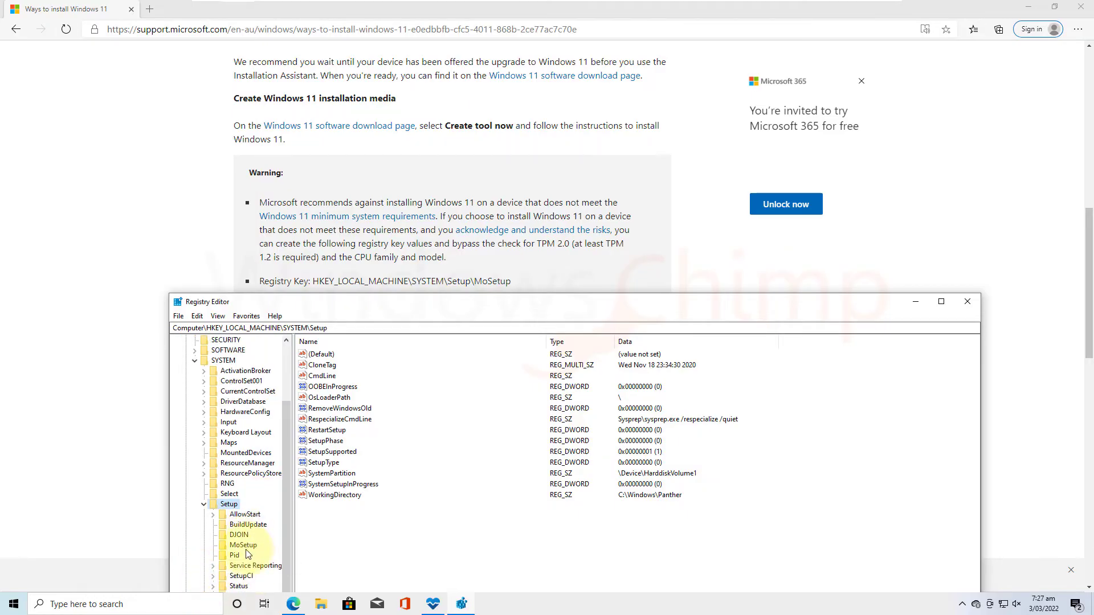
left_click(243, 545)
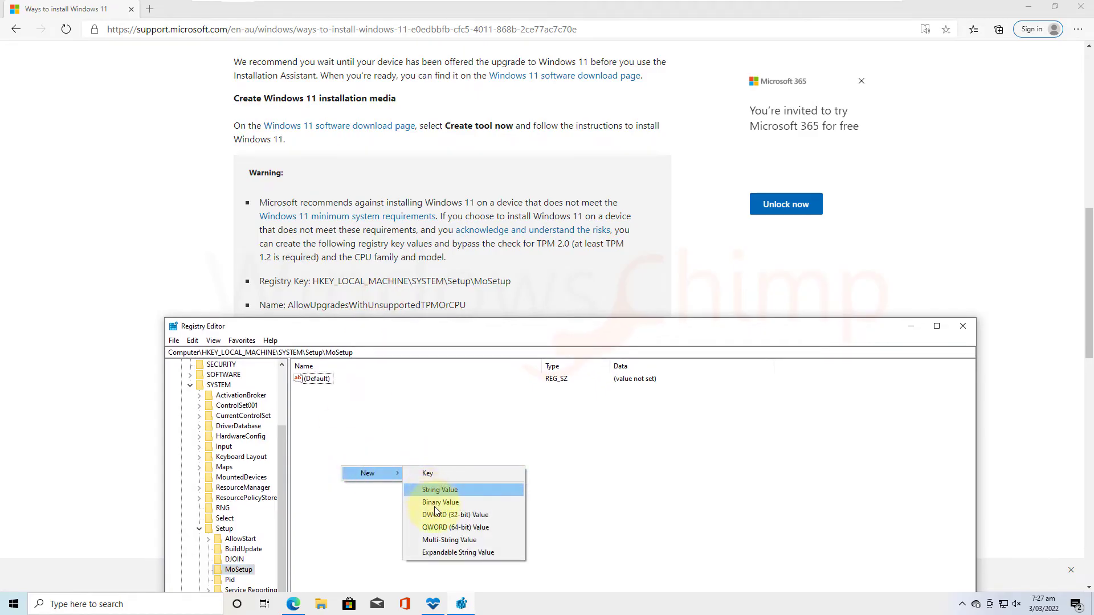
mouse_move(453, 514)
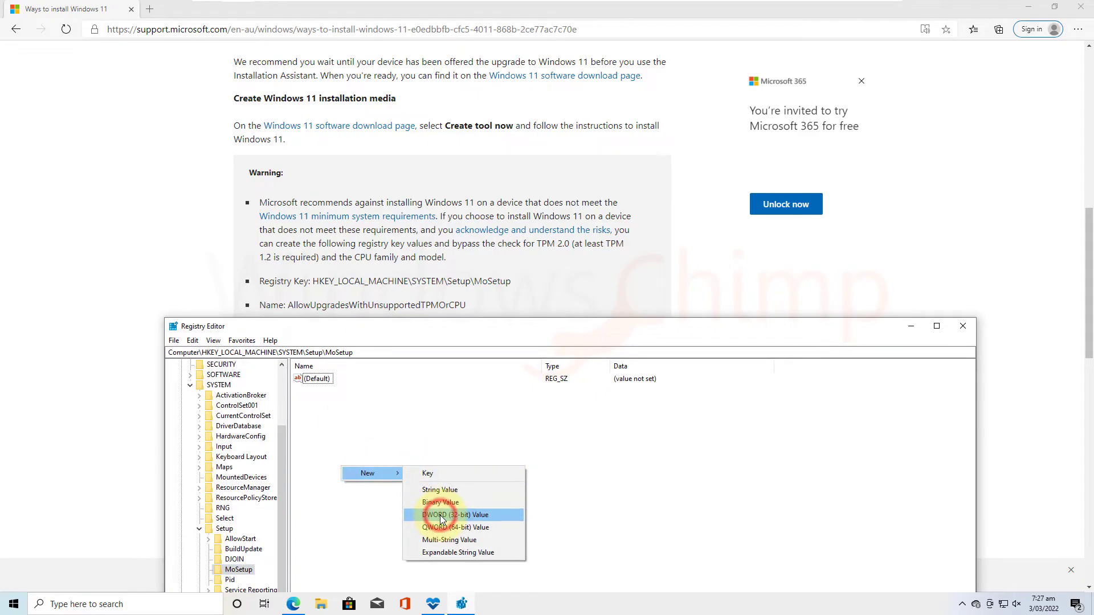
Create a new DWORD (32-bit) value named AllowUpgradesWithUnsupportedTPMOrCPU in MoSetup
left_click(453, 514)
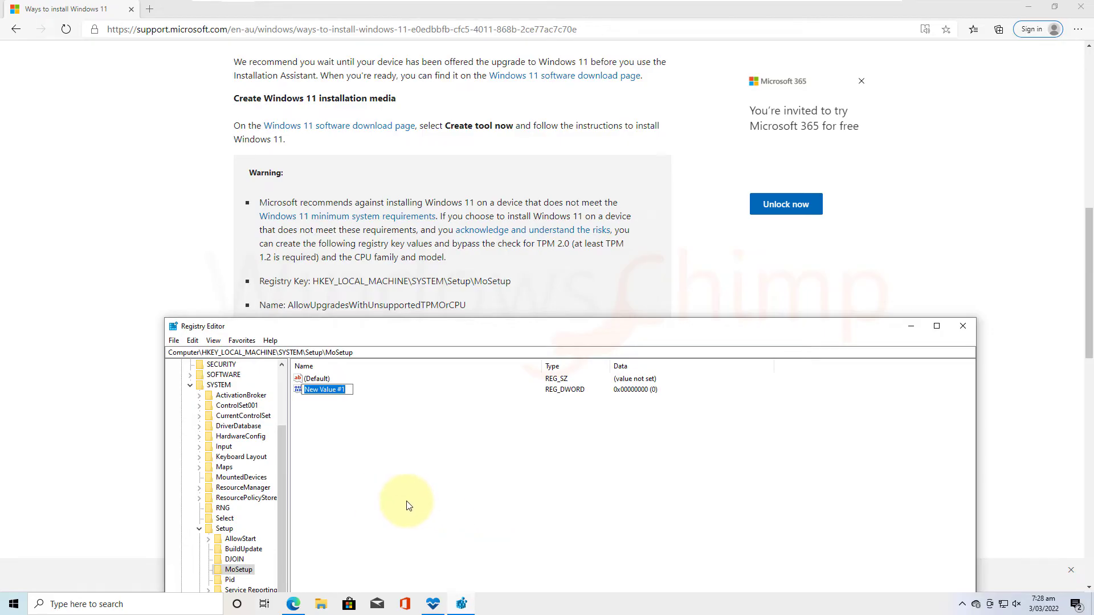
type("AllowUpgradesWith")
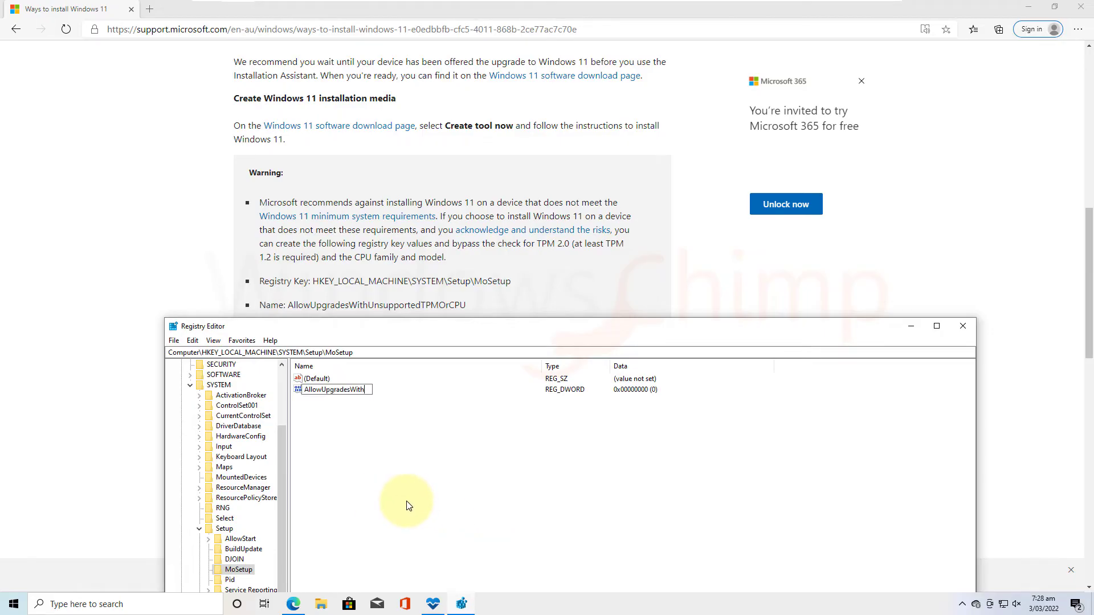
type("UnsupportedTPMOrCPU")
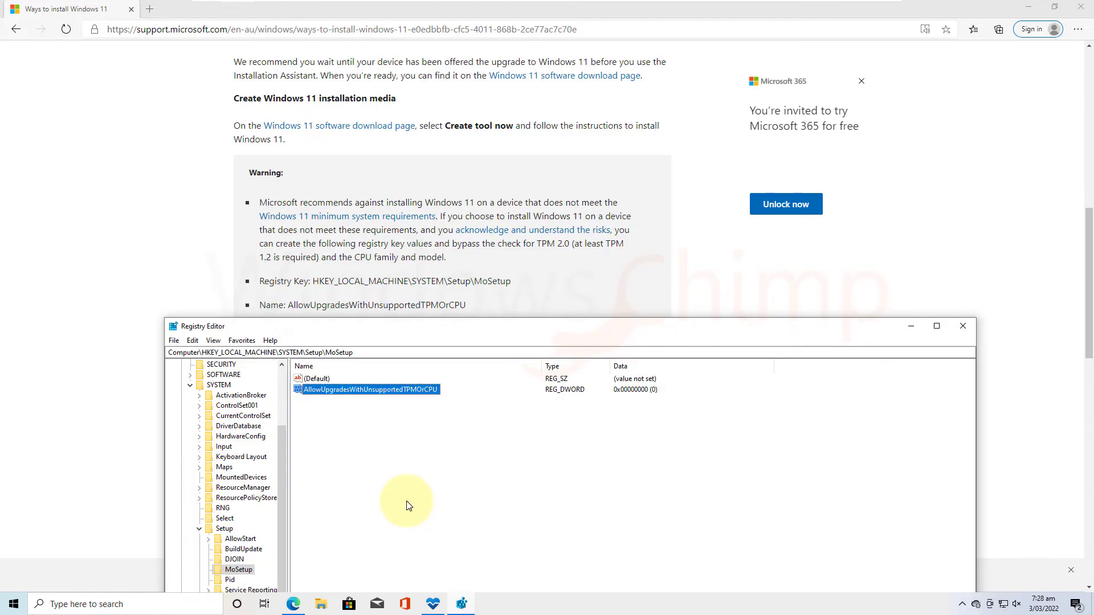
mouse_move(446, 428)
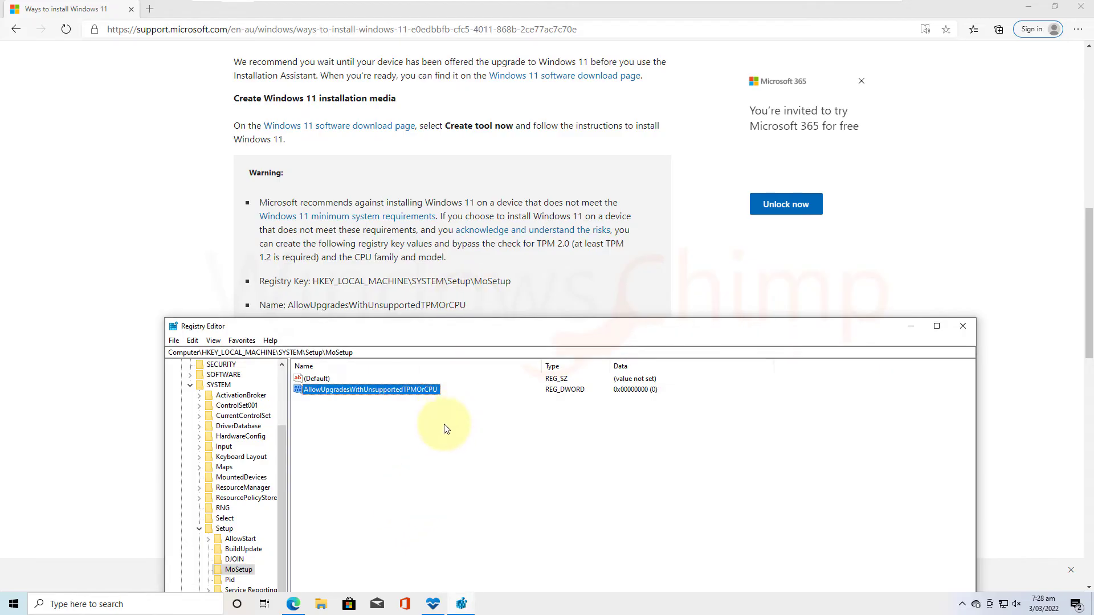
Set the AllowUpgradesWithUnsupportedTPMOrCPU value data to 1
double_click(367, 389)
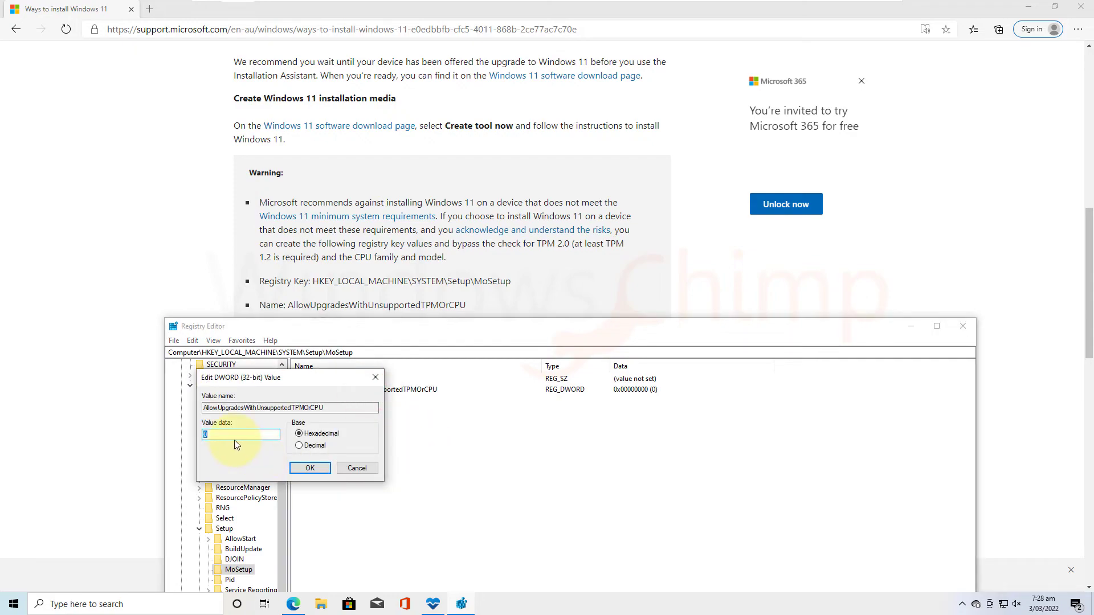
left_click(309, 467)
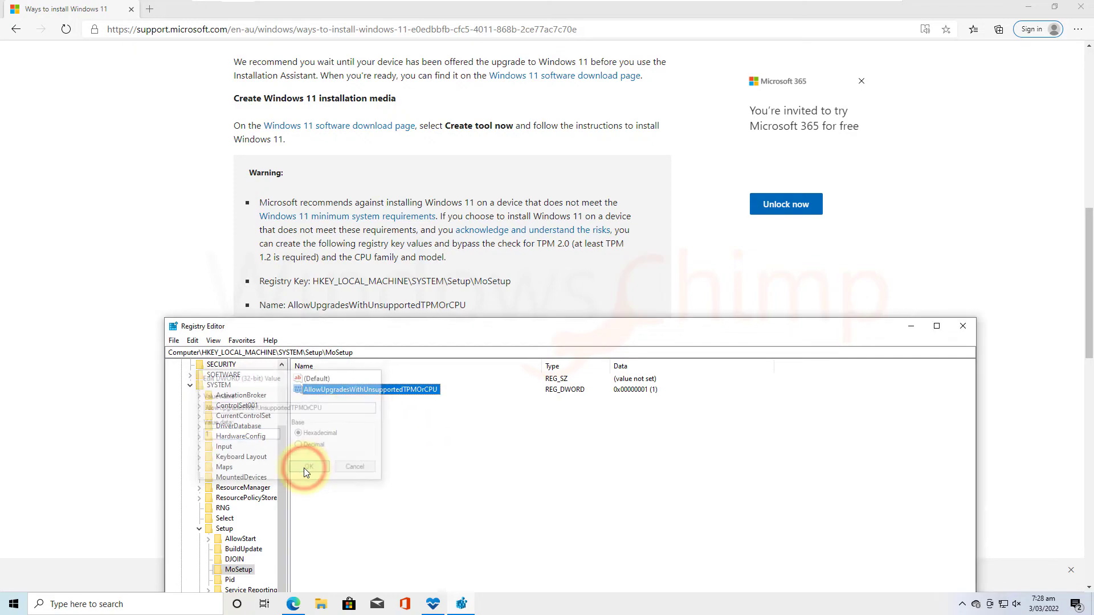
left_click(308, 466)
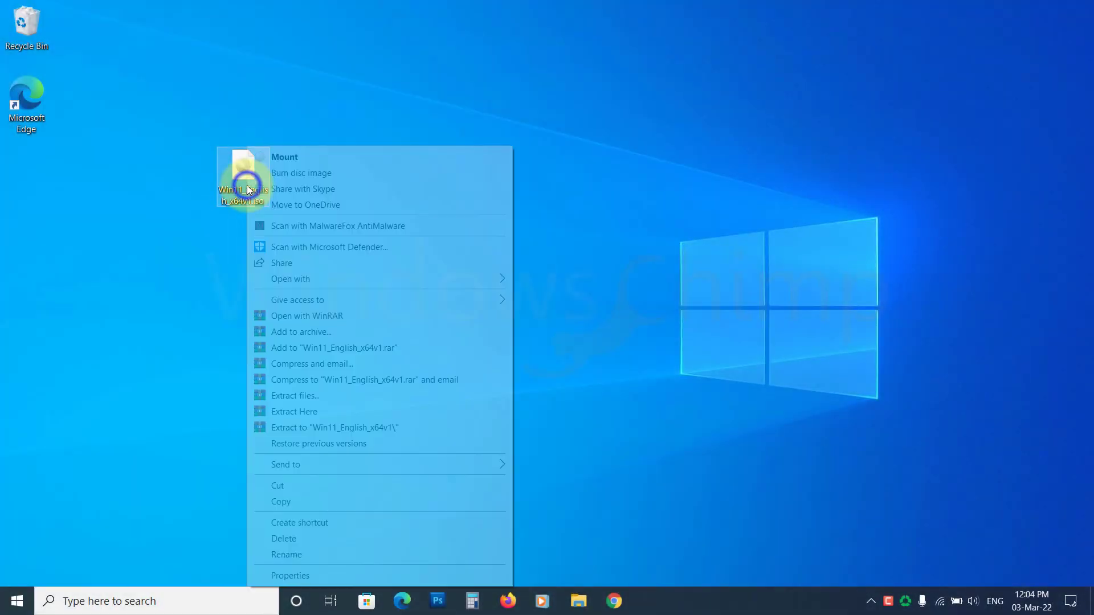
Mount the Windows 11 ISO, run setup.exe from the DVD drive, and approve UAC
left_click(285, 156)
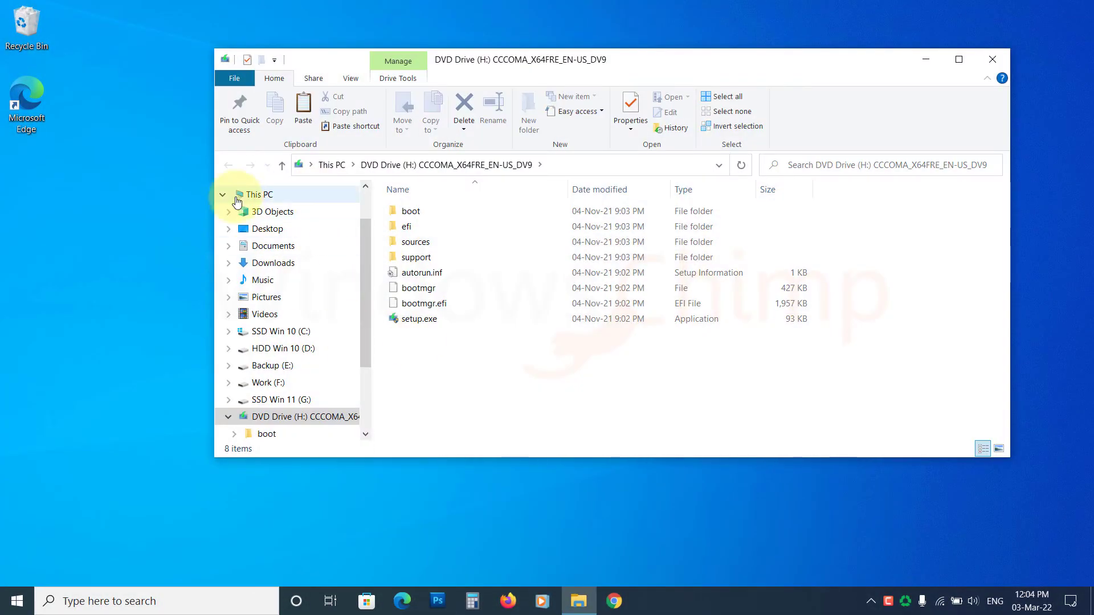
double_click(419, 319)
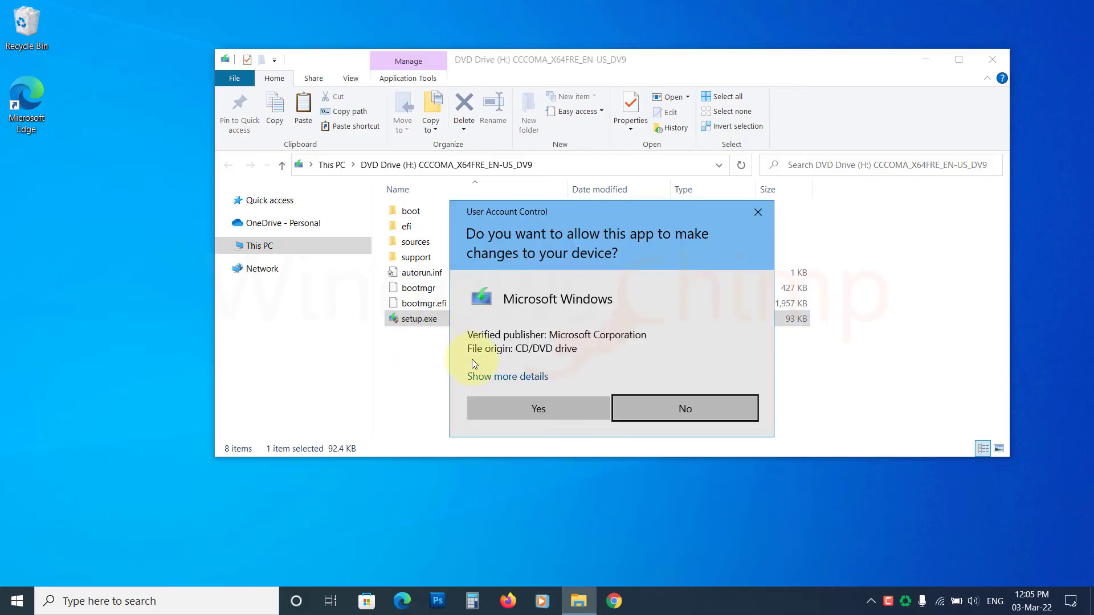
left_click(538, 408)
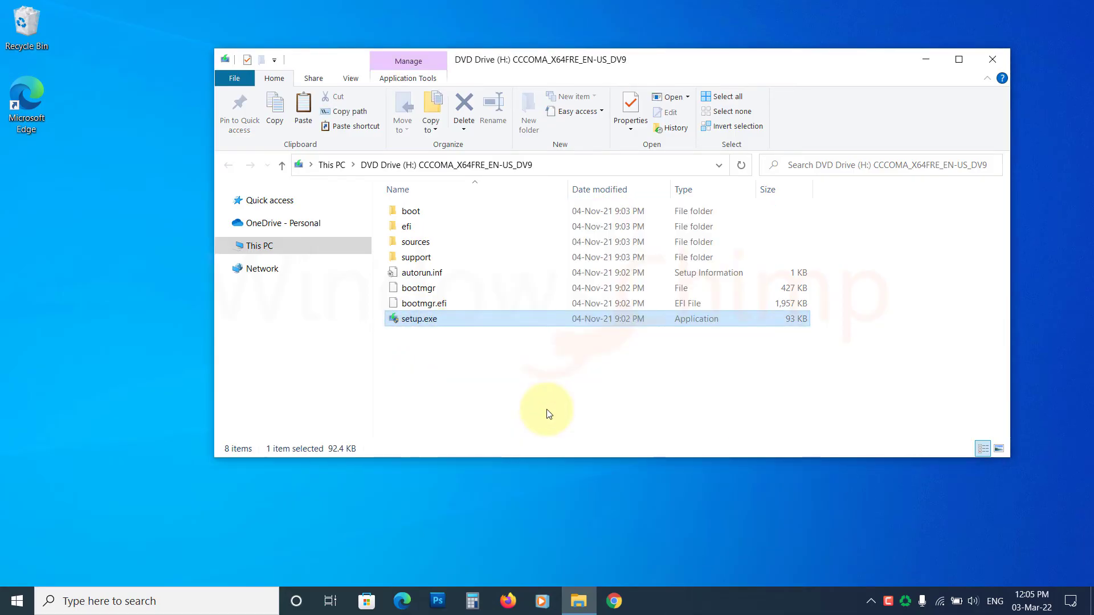
double_click(421, 318)
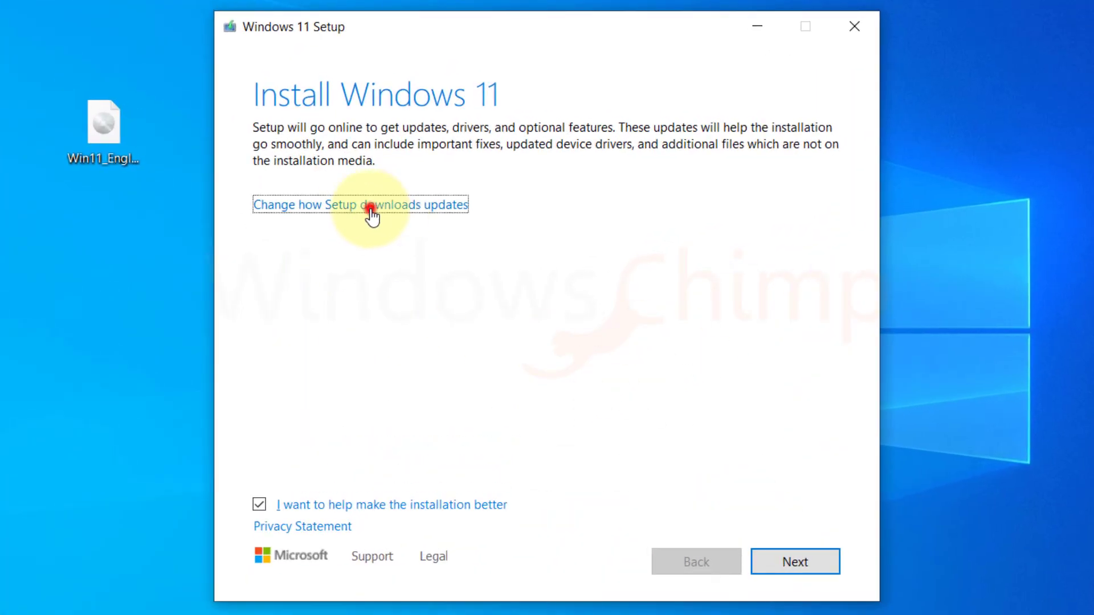
Select 'Download updates, drivers and optional features (recommended)' and proceed with Next
left_click(360, 205)
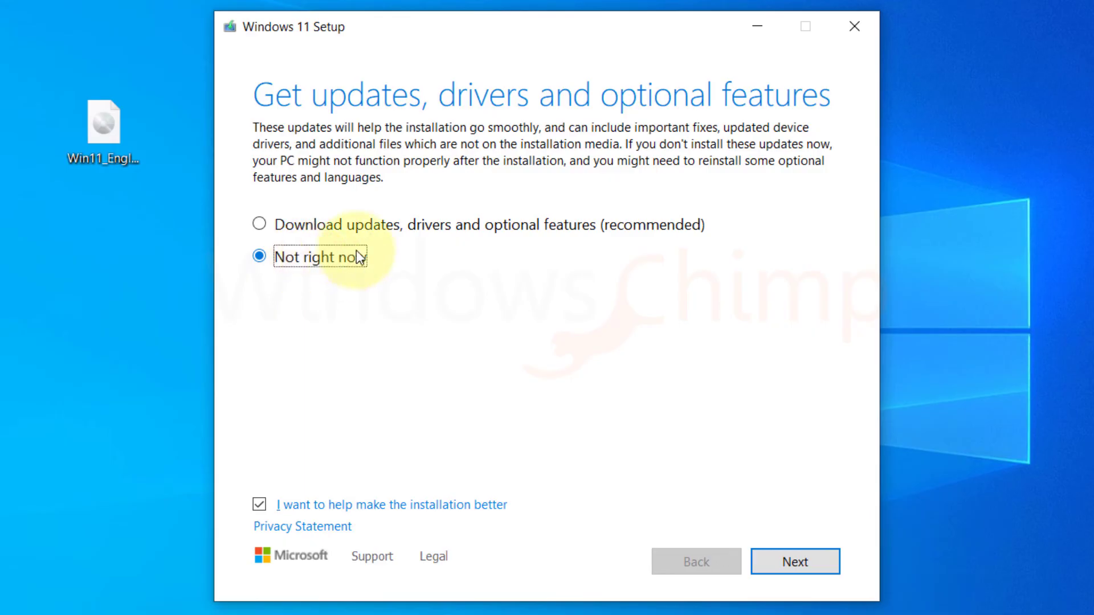
left_click(259, 224)
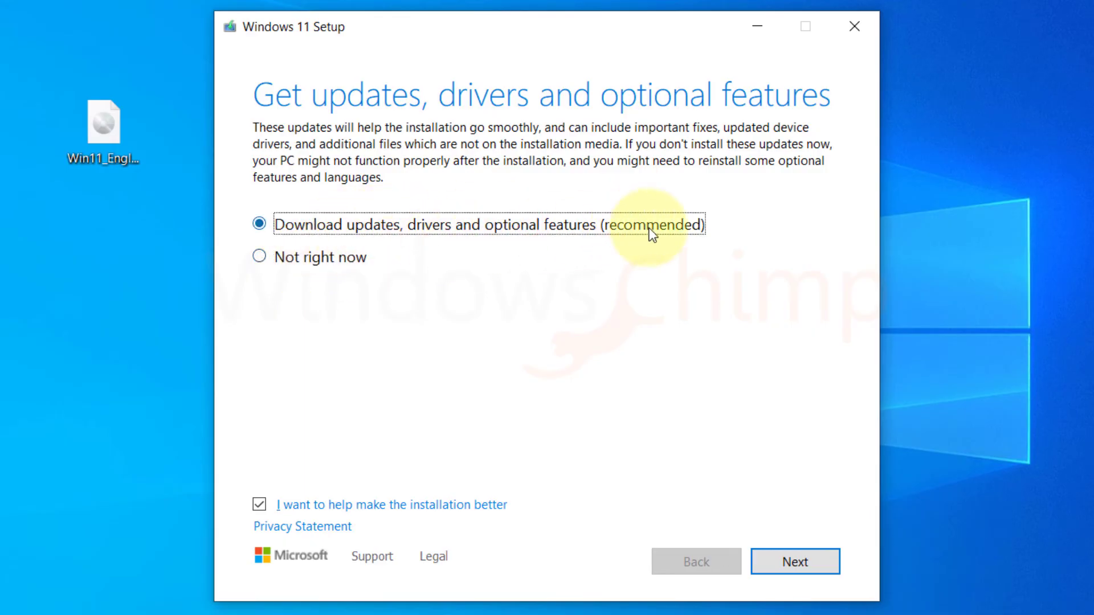
mouse_move(394, 180)
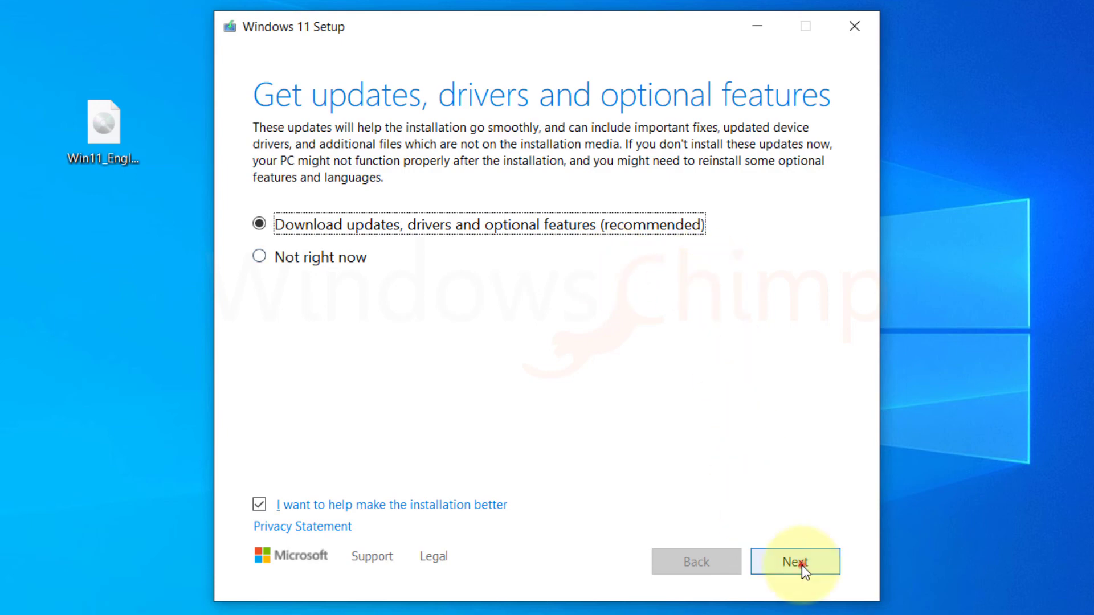
left_click(795, 561)
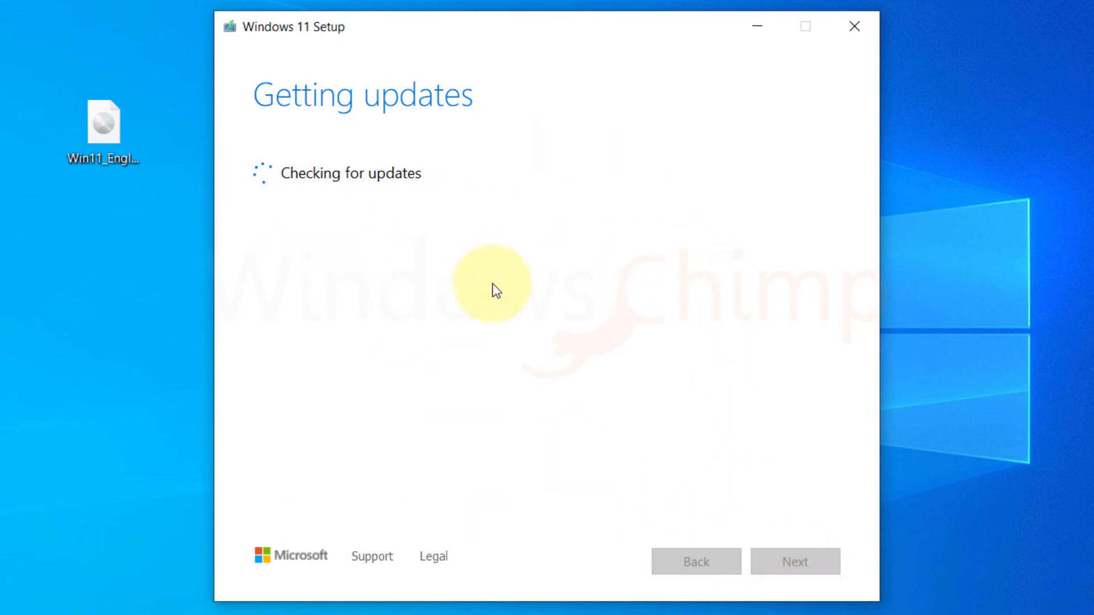